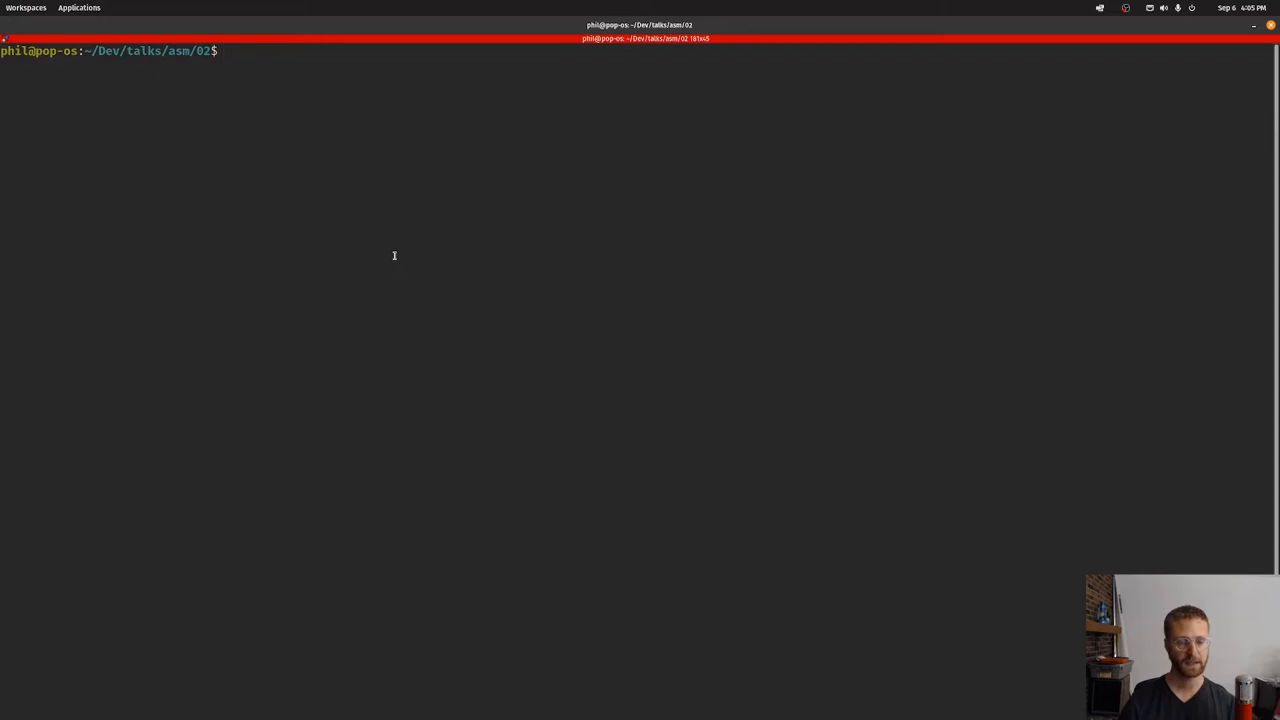
Step: Copy the earlier program files from ../01 into the current directory and open main.asm
text(cp ../01)
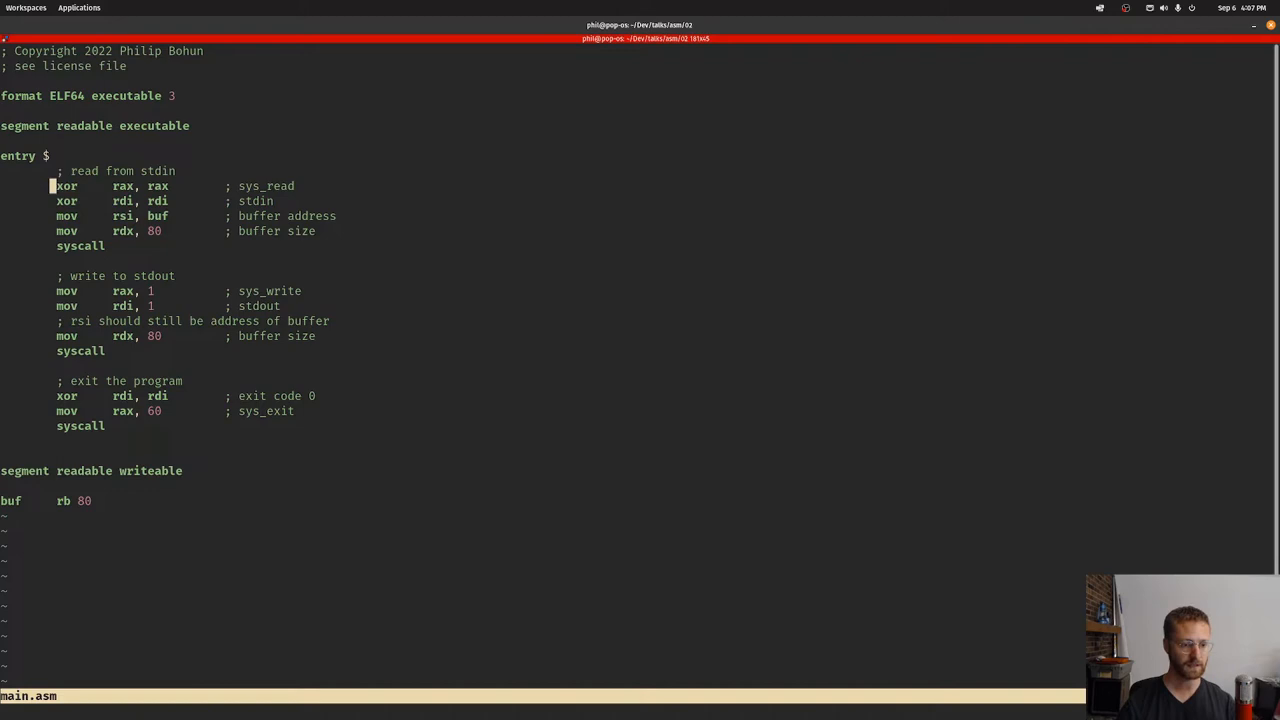
Step: Add a read_console: label with the stdin read block and begin its header comment
text(read_console:)
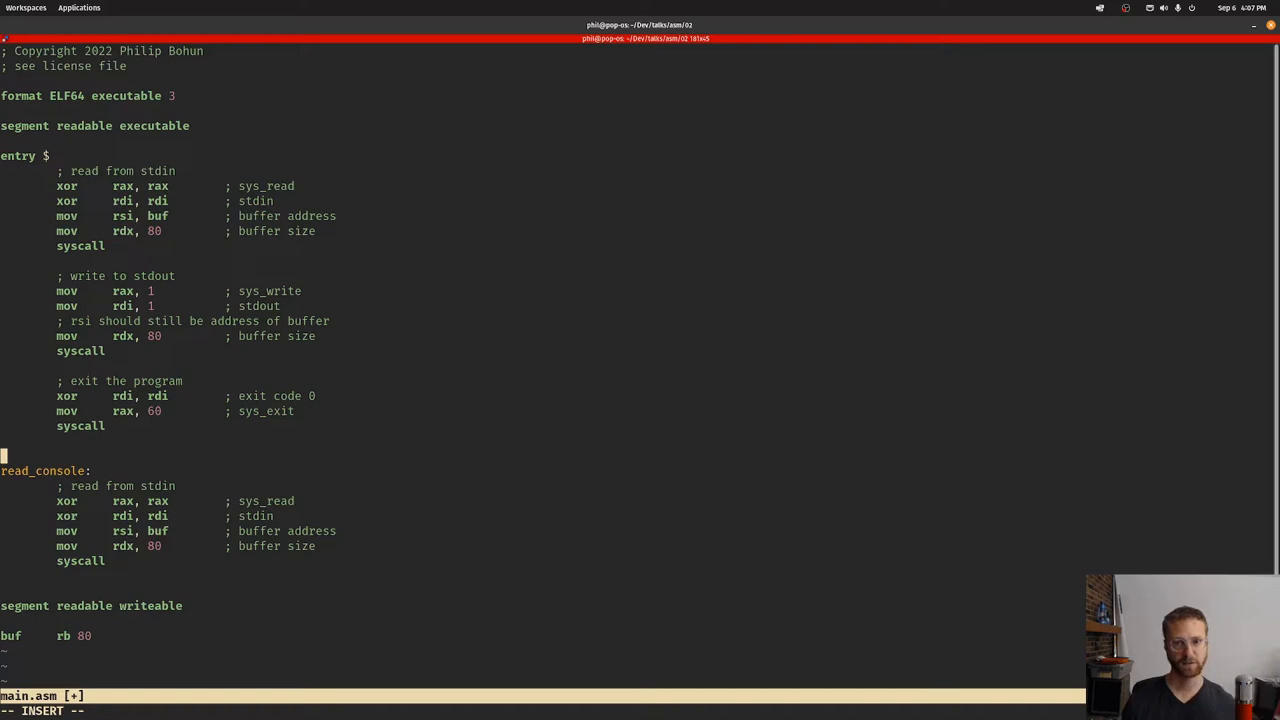
text(; read_console)
text(; reads input from stdin into a buffe)
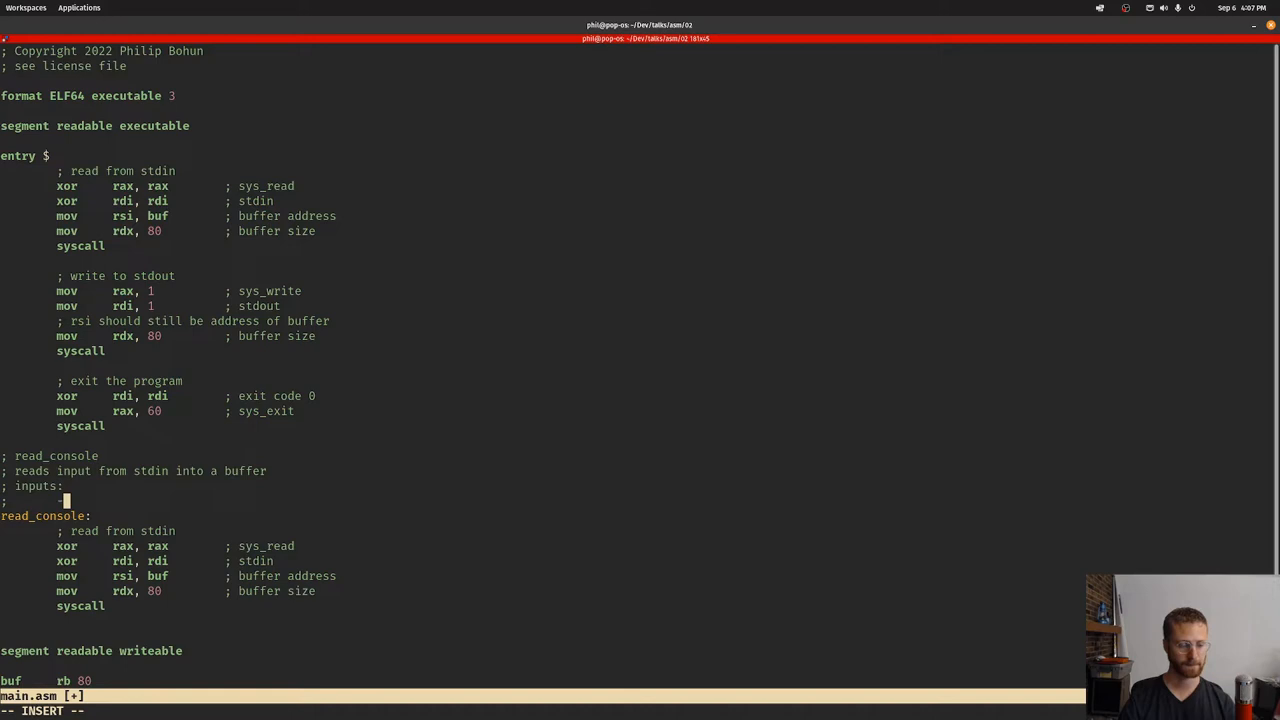
Step: Document read_console inputs as rax: buf addr and rdi: buf size
text(rax :)
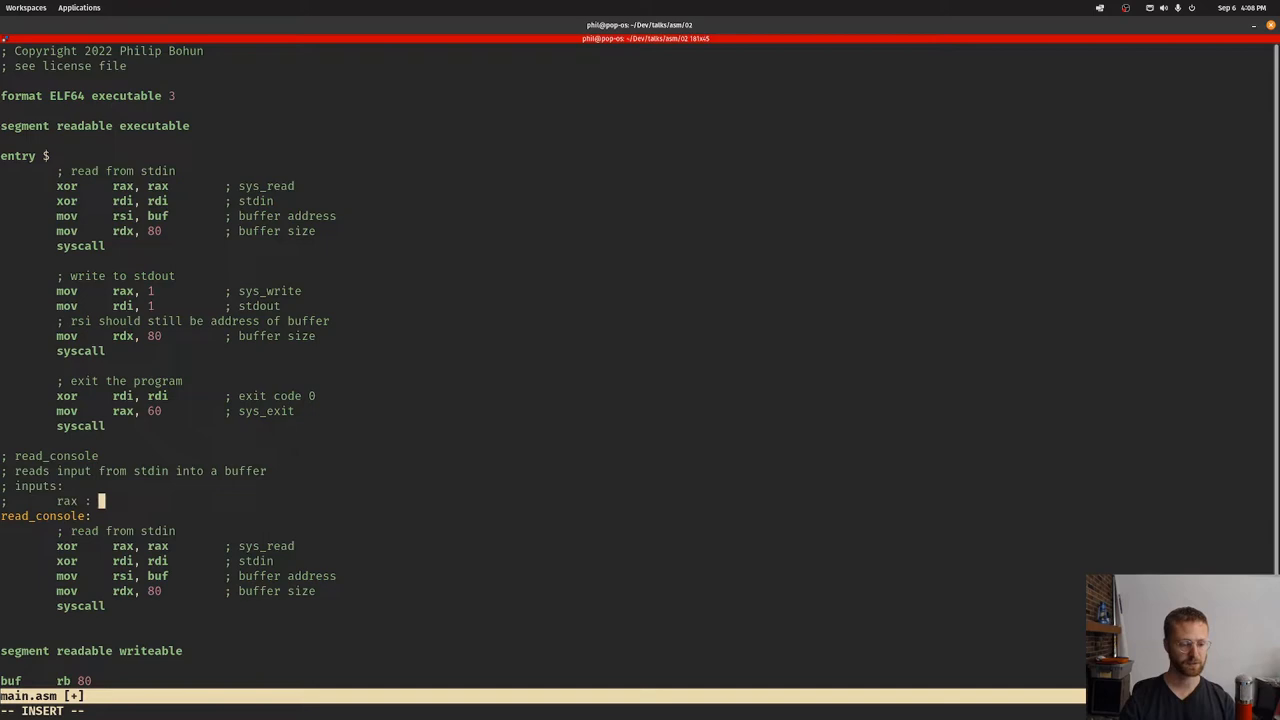
text(buf)
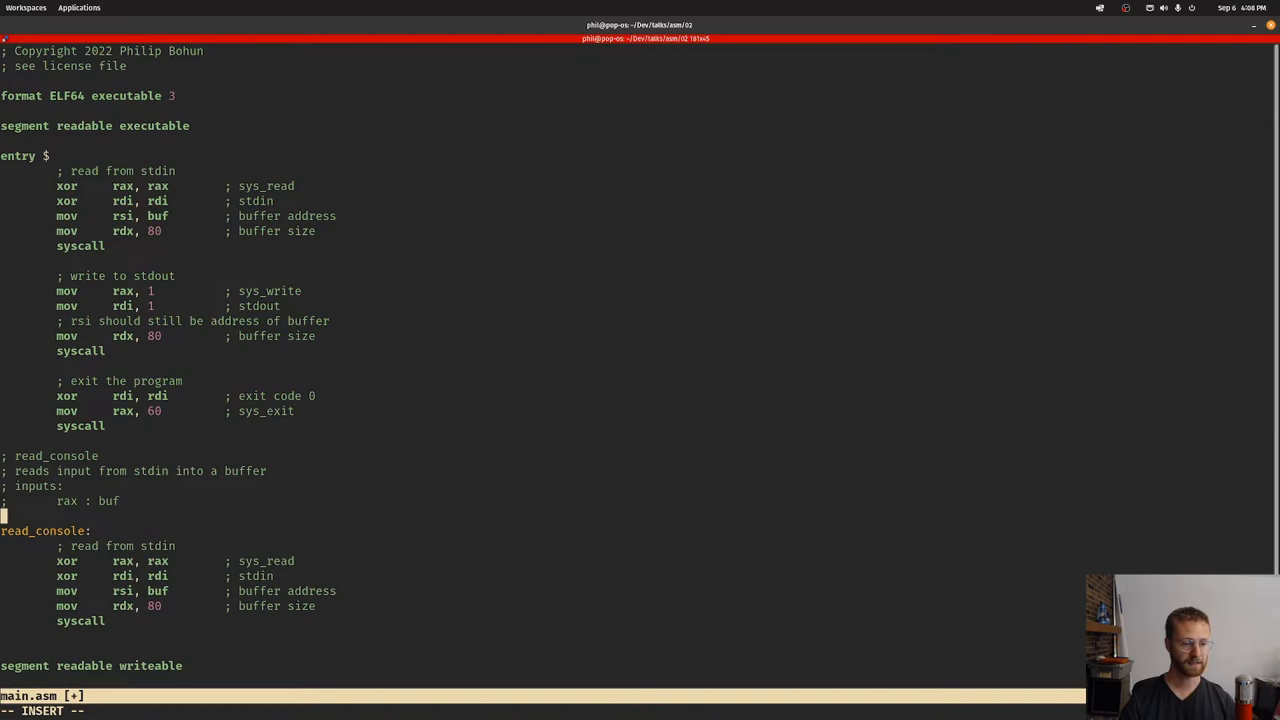
text(addr)
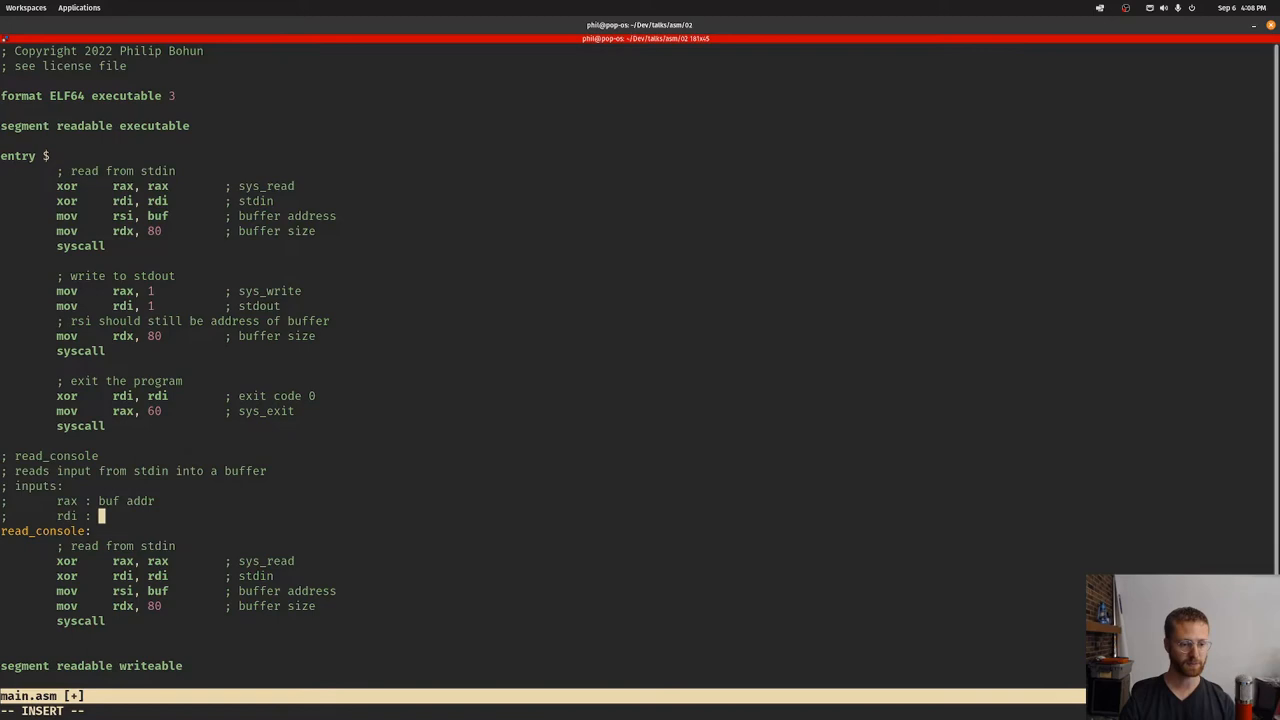
text(buf size)
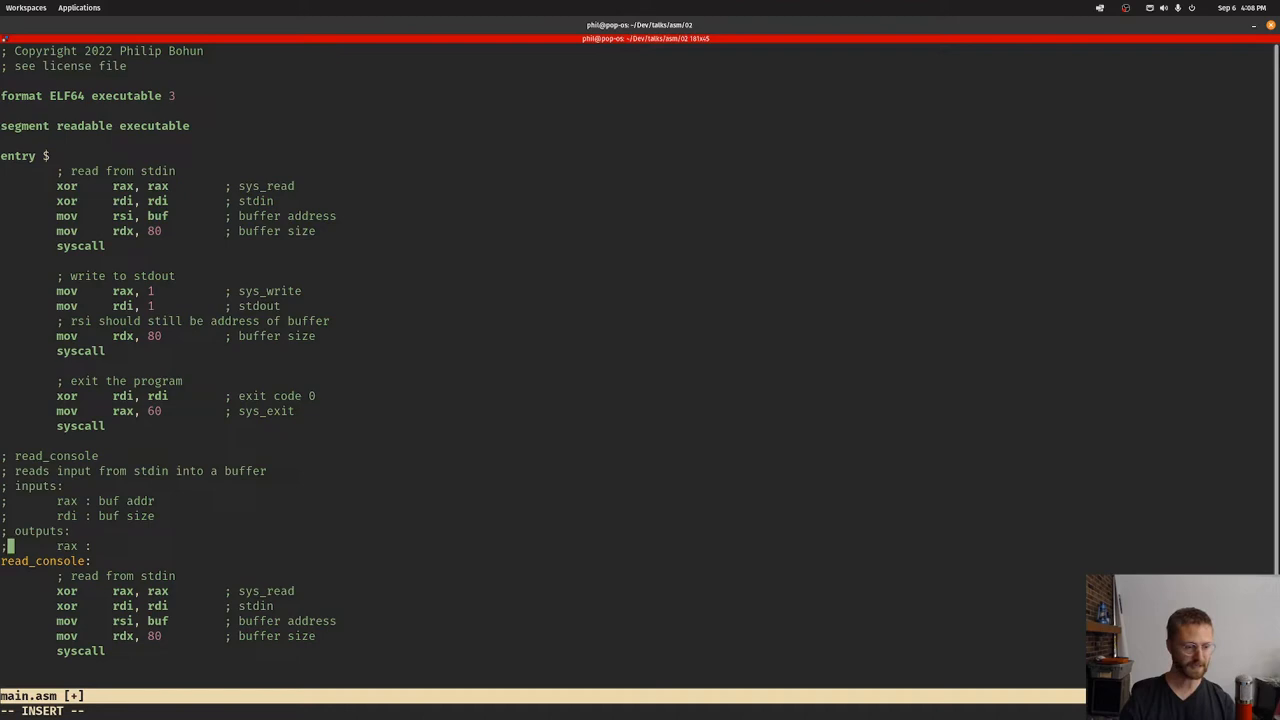
Step: Document read_console output as rax: number of bytes read, -1 if error
text(number o9kf)
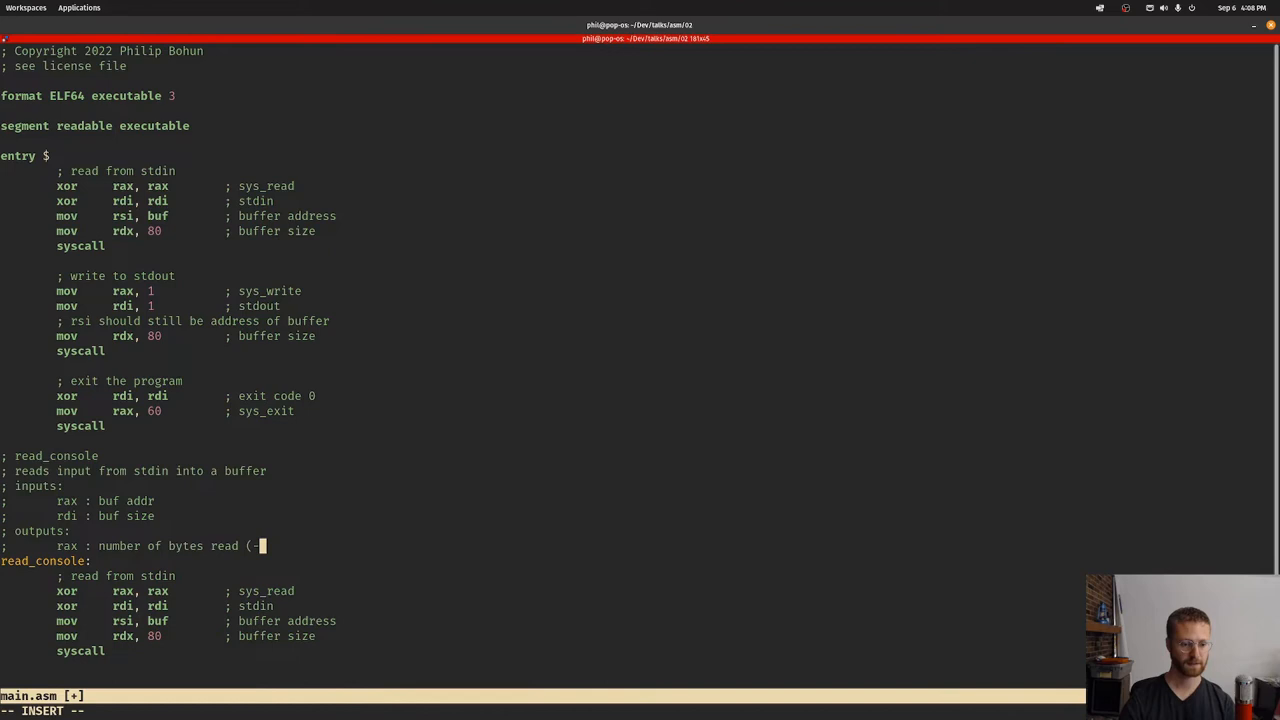
text(-1 if error))
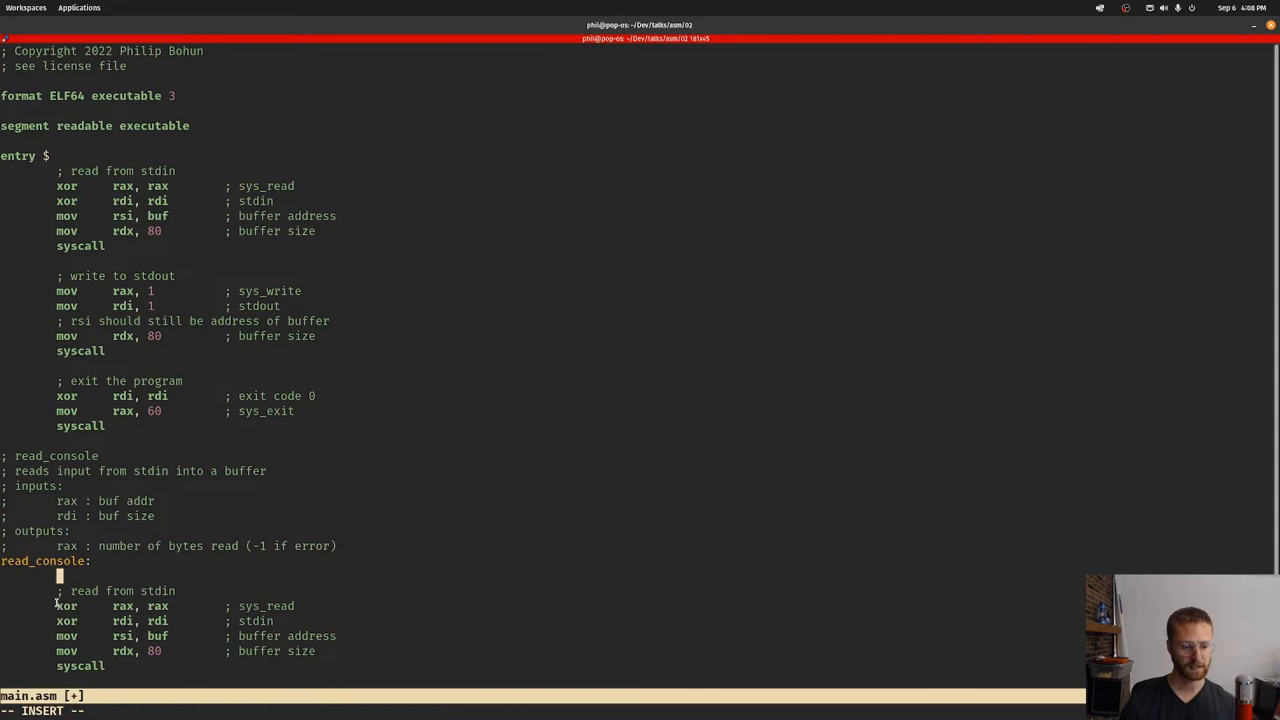
mouse_move(276, 620)
text(mov     rsi, rax        ; buffer add)
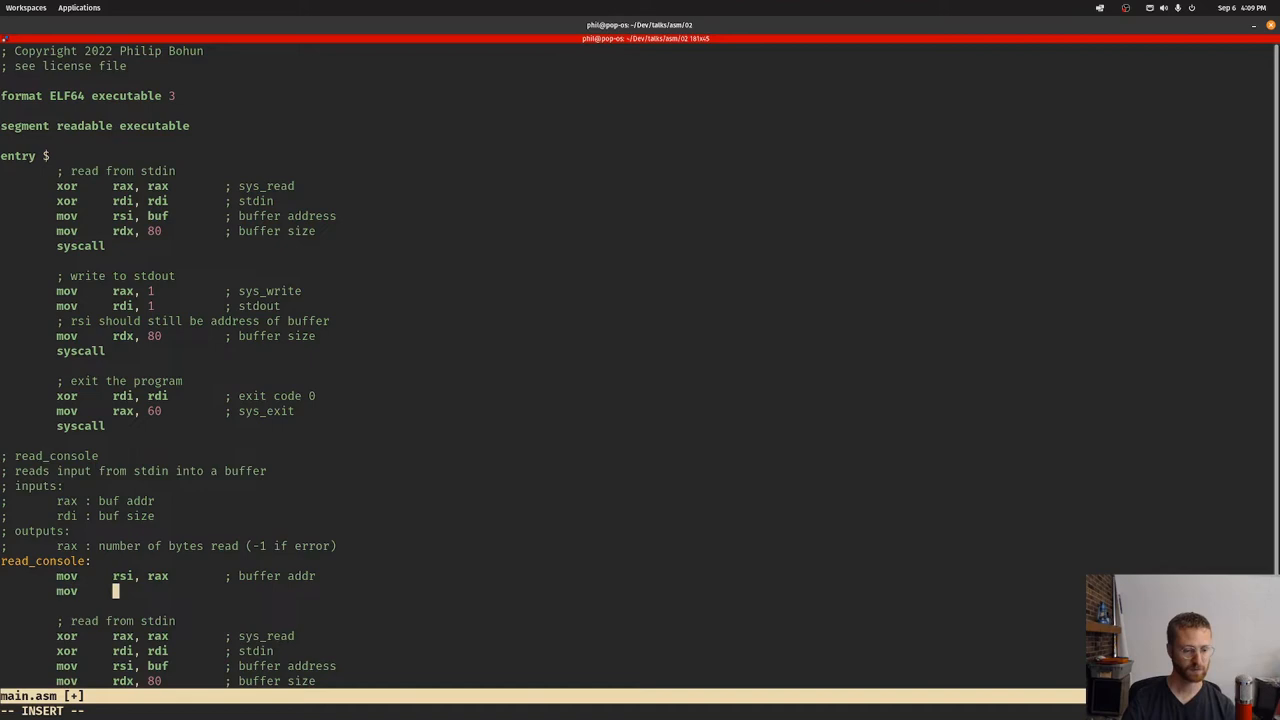
Step: Load rsi from rax and rdx from rdi in read_console, drop the hardcoded buf and 80, and save
text(rdx, rdi        ; buffer size)
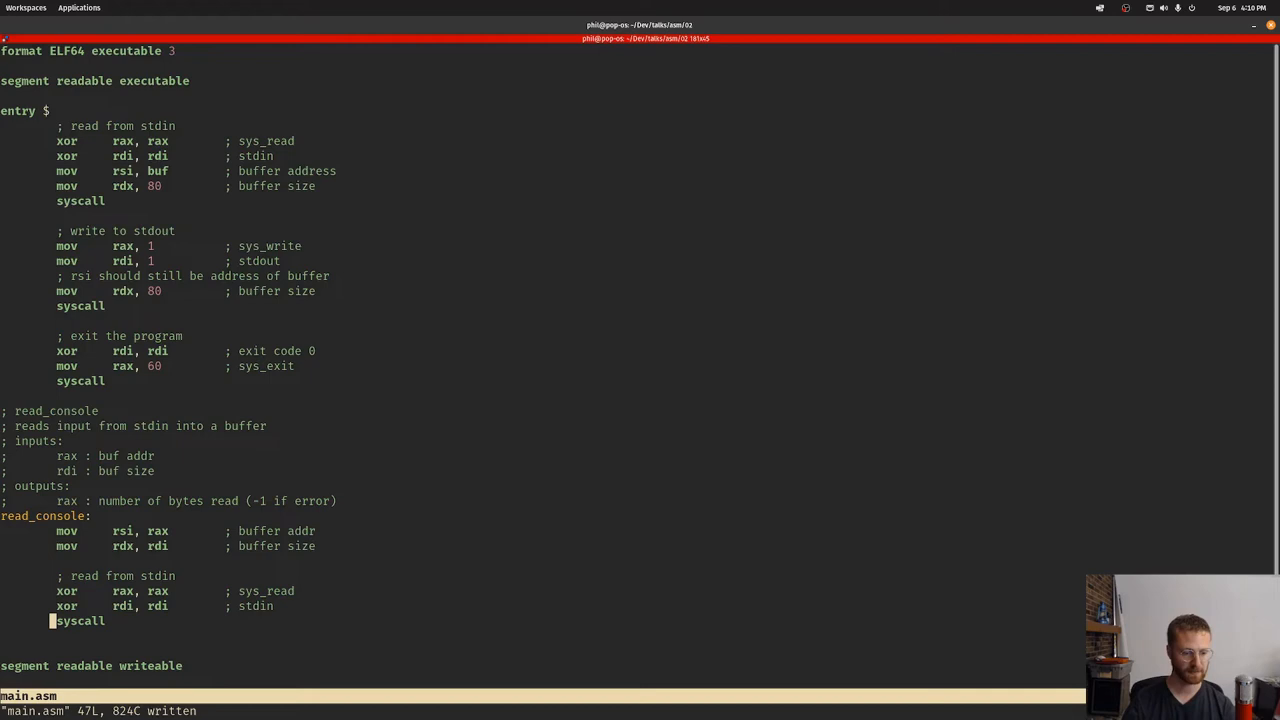
Step: End read_console with ret and have entry set rax to buf, rdi to 80 and call read_console
text(ret)
text(mov     rax)
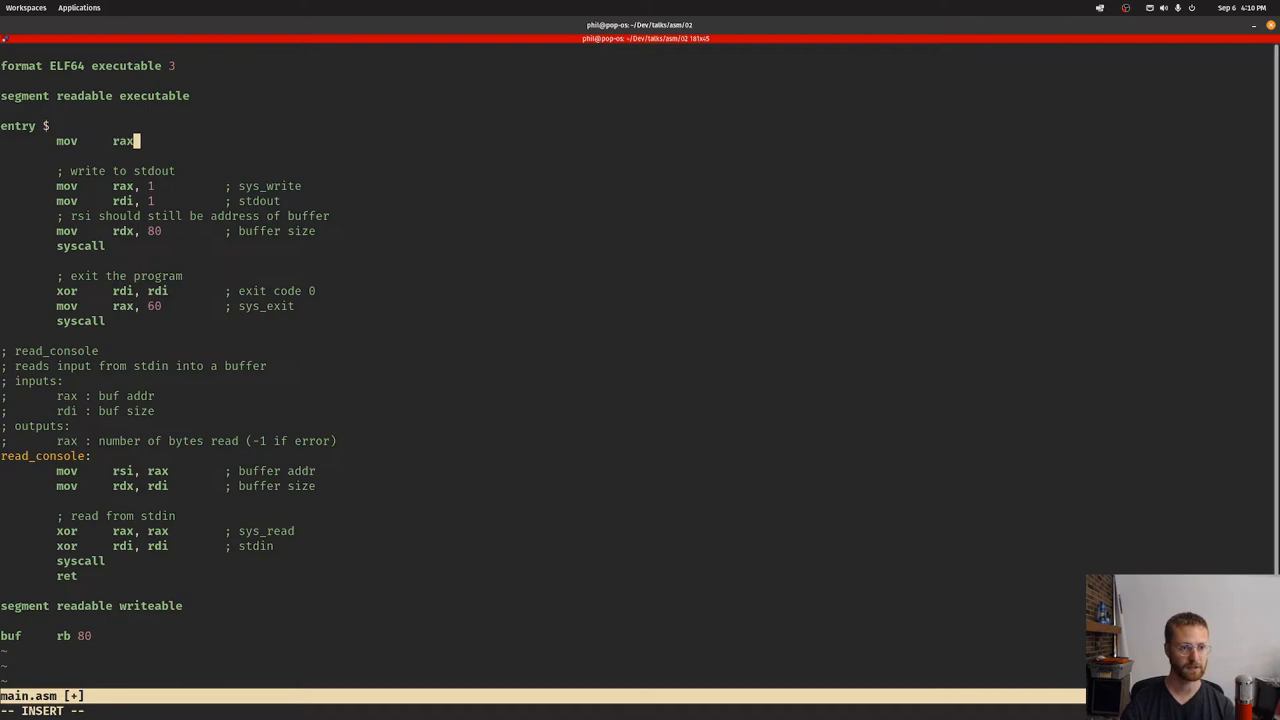
text(buf)
text(call)
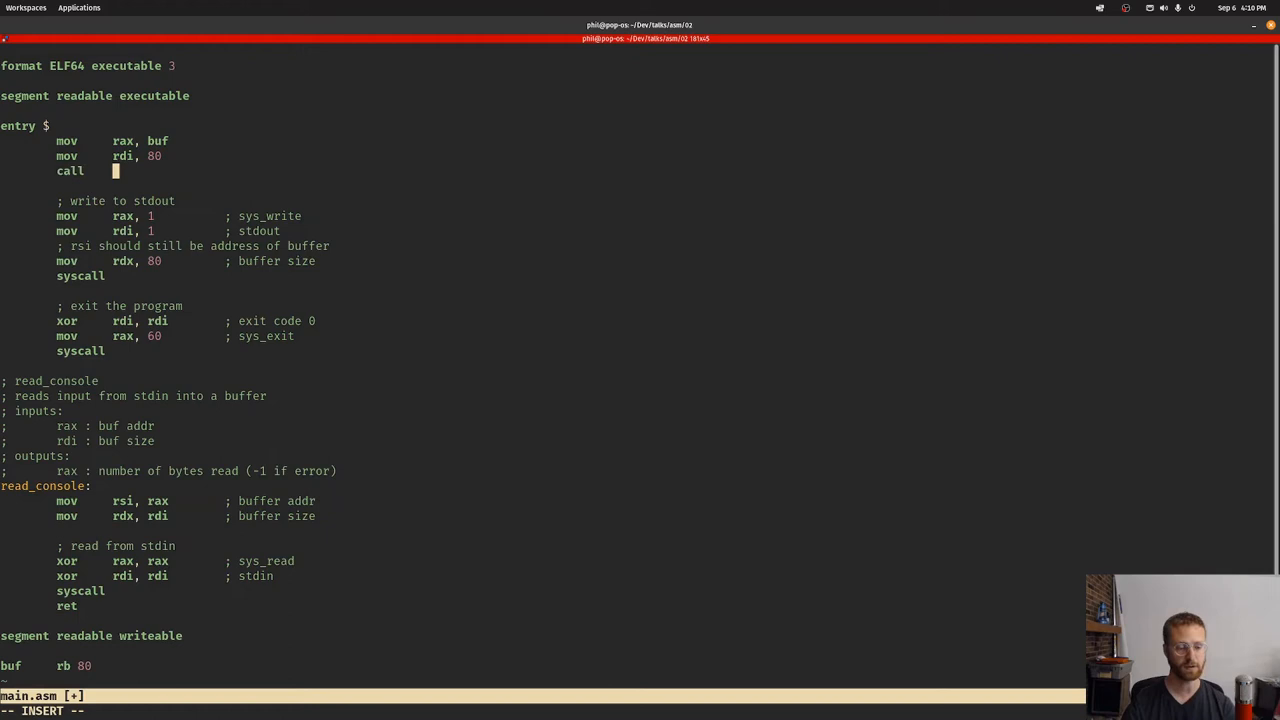
text(read_console)
text(./main)
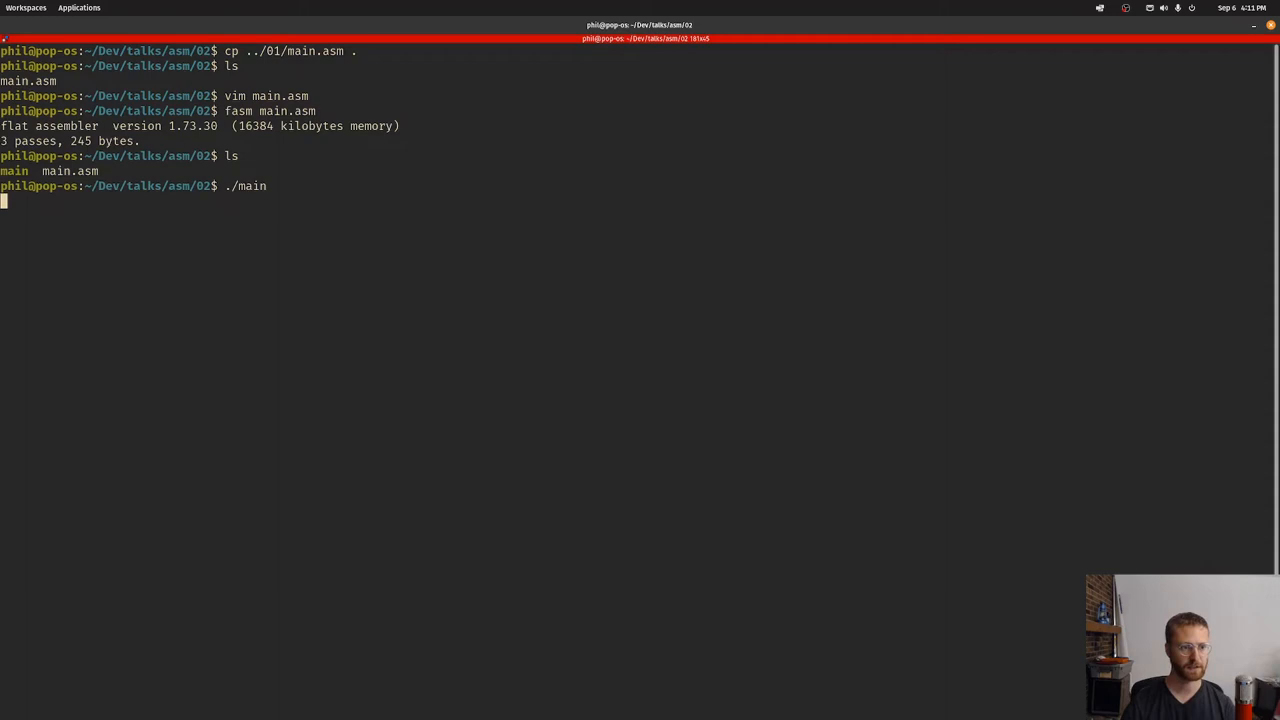
Step: Run ./main and feed it a test line to check the echo
key(Return)
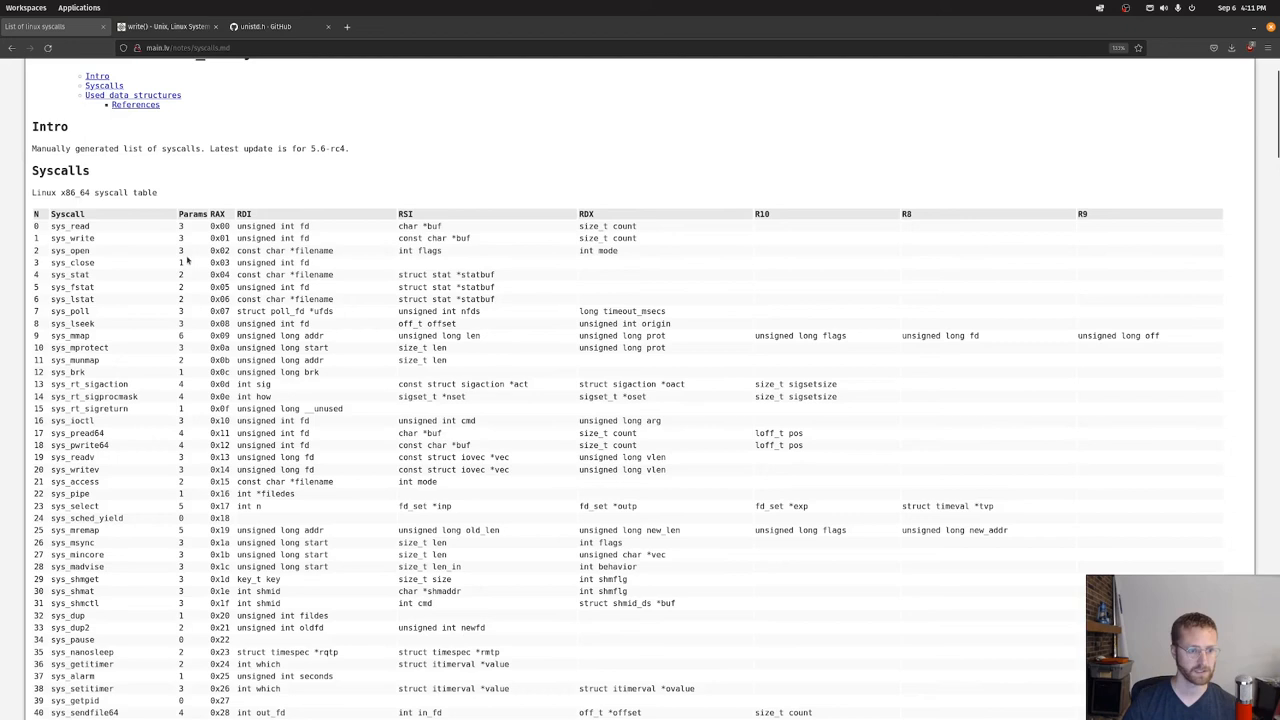
Step: Look up the sys_read and sys_write argument registers in the x86_64 syscall table
double_click(208, 238)
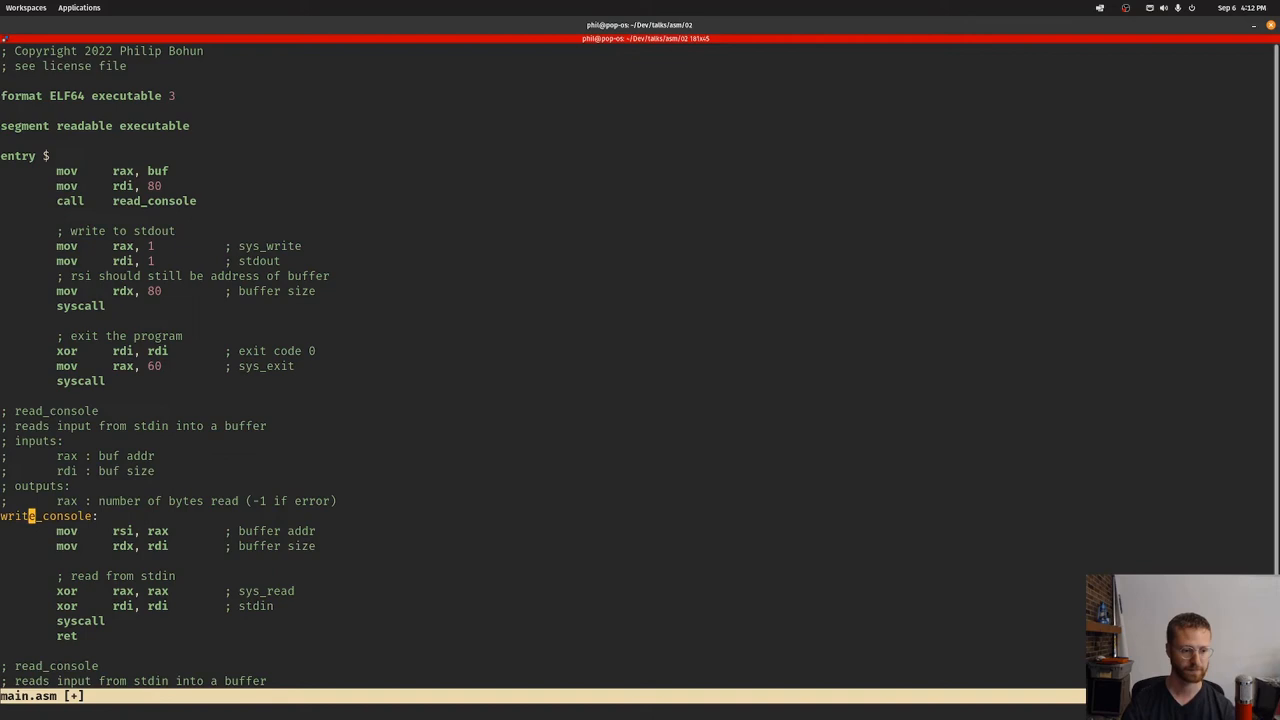
Step: Rename the copy to write_console, comment it as writing the buffer to stdout with sys_write 1 and fd 1, and save
text(written)
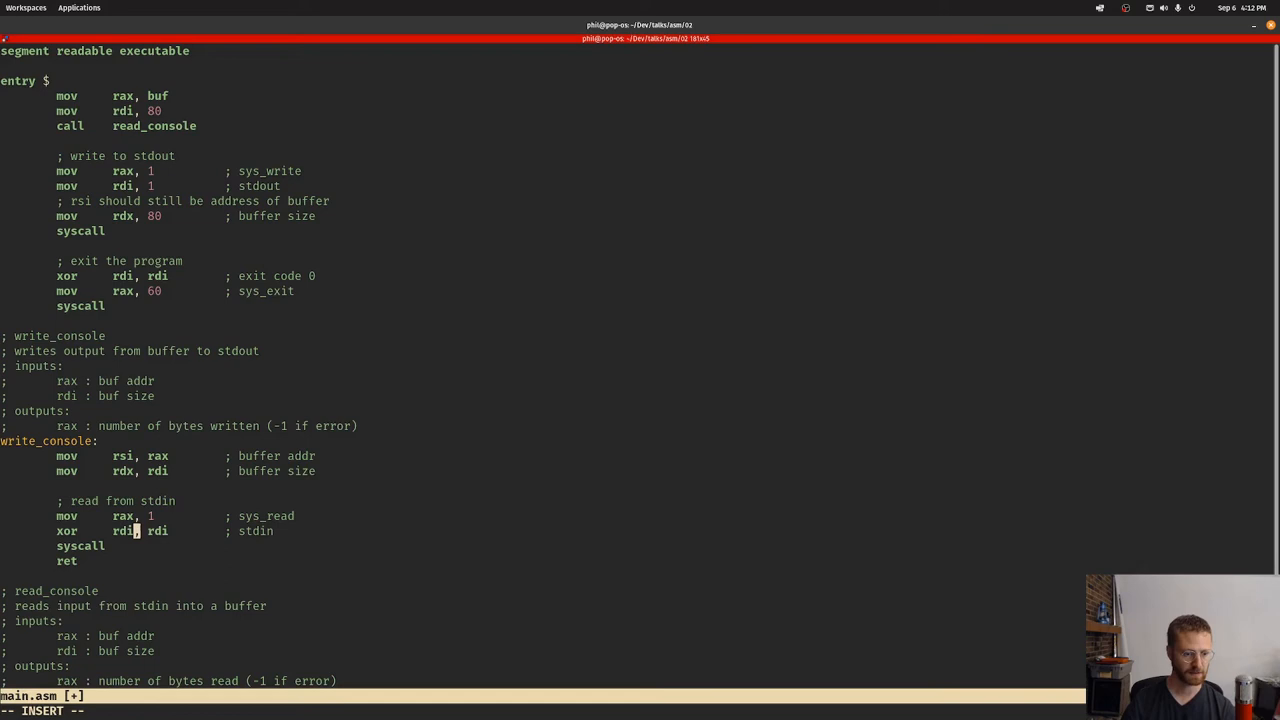
key(Delete)
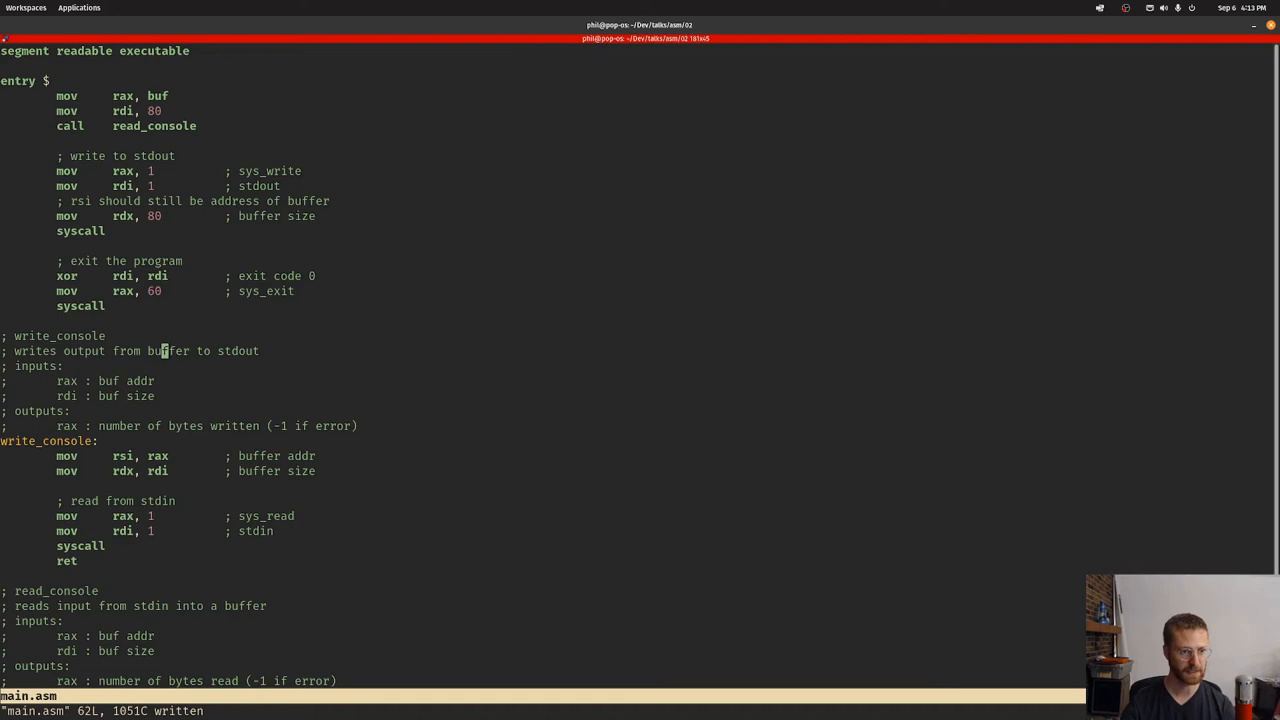
Step: Have entry move the byte count to rdi and buf to rax, call write_console instead of the inline write, and :wq
text(mov)
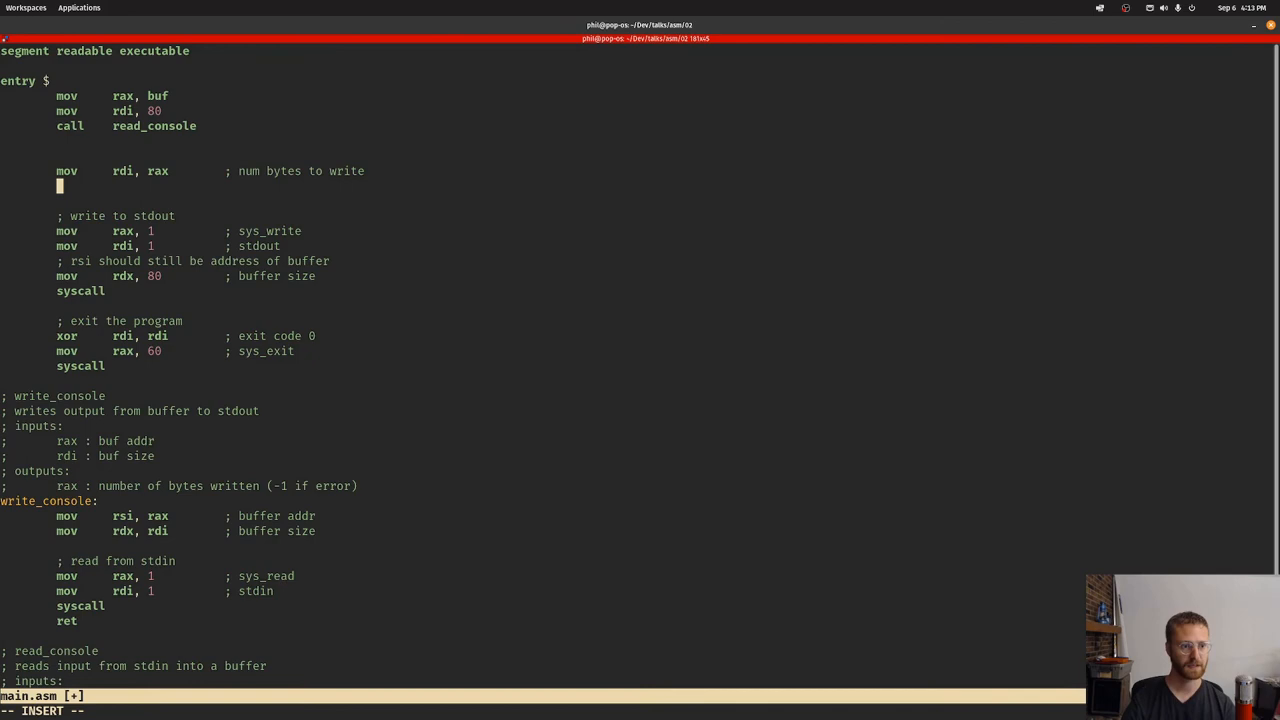
text(mov	rax,)
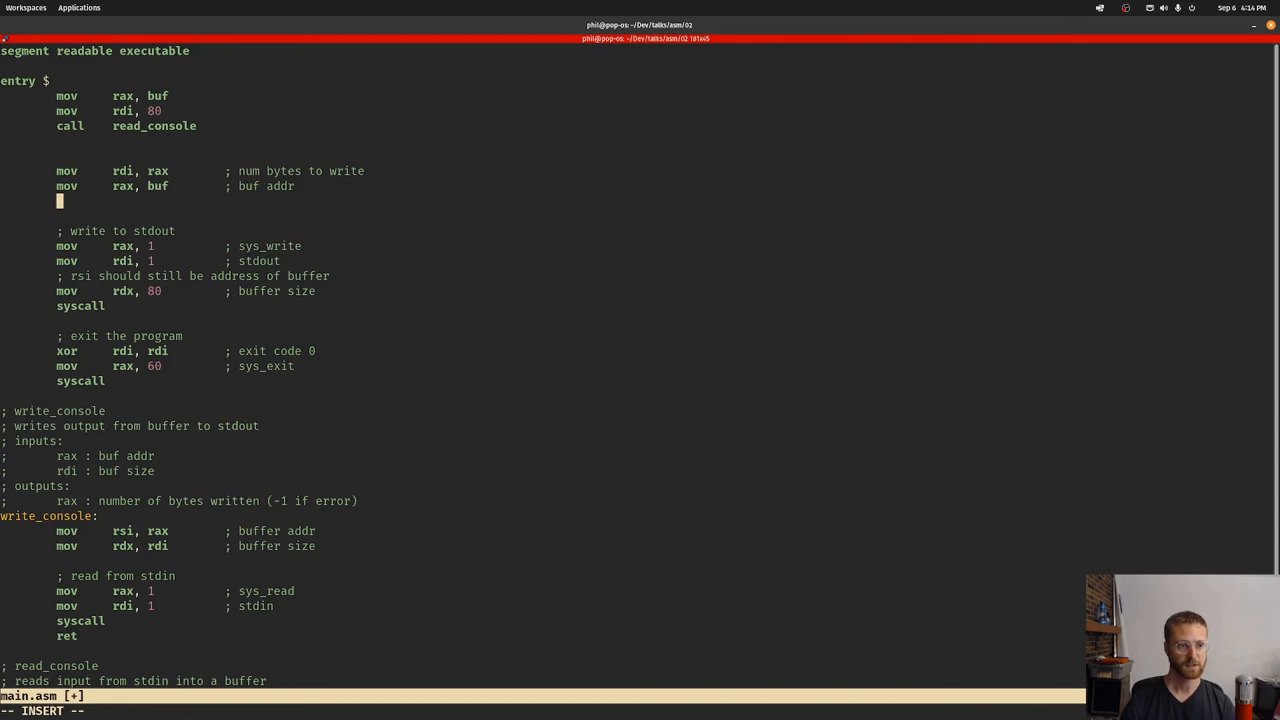
text(cal)
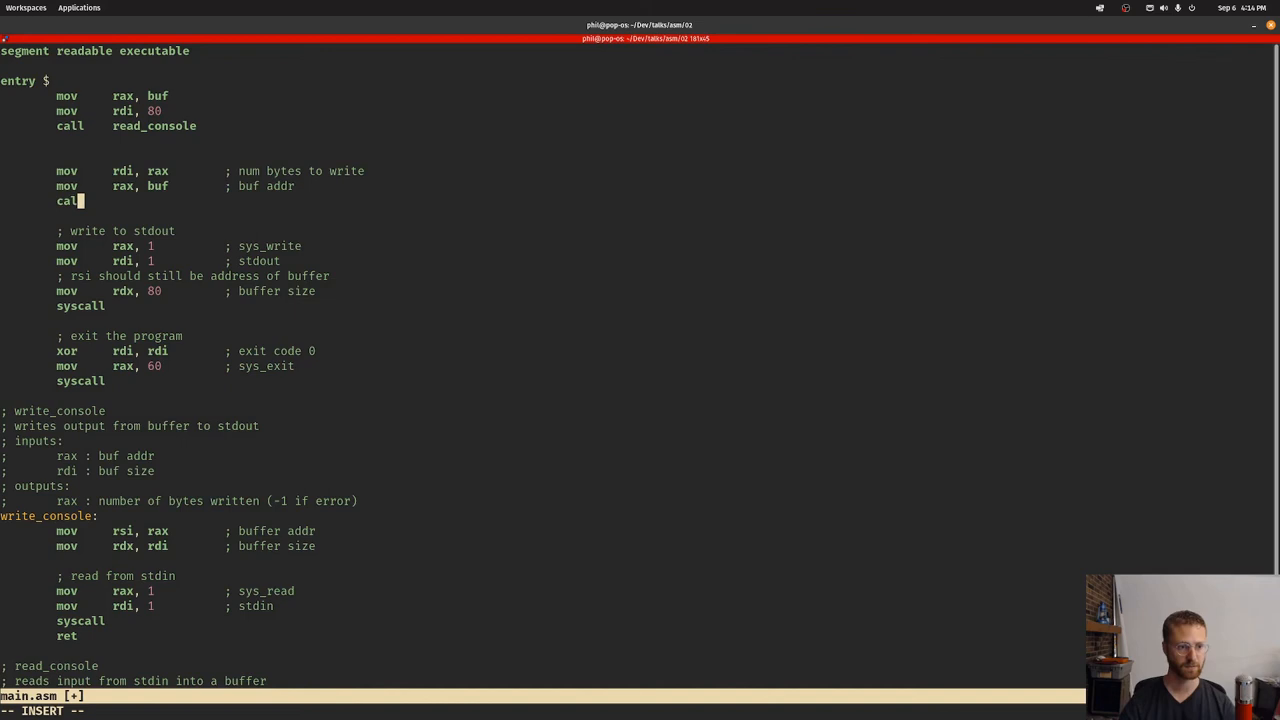
text(write_console)
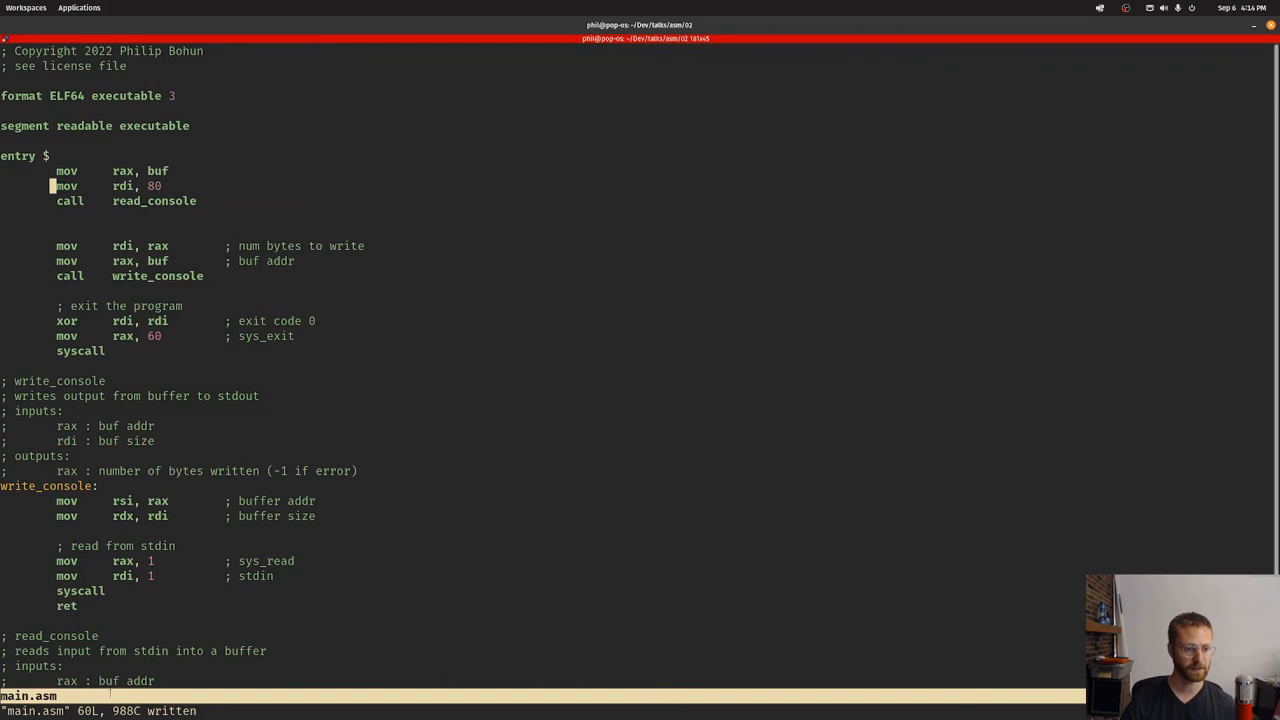
text(:wq)
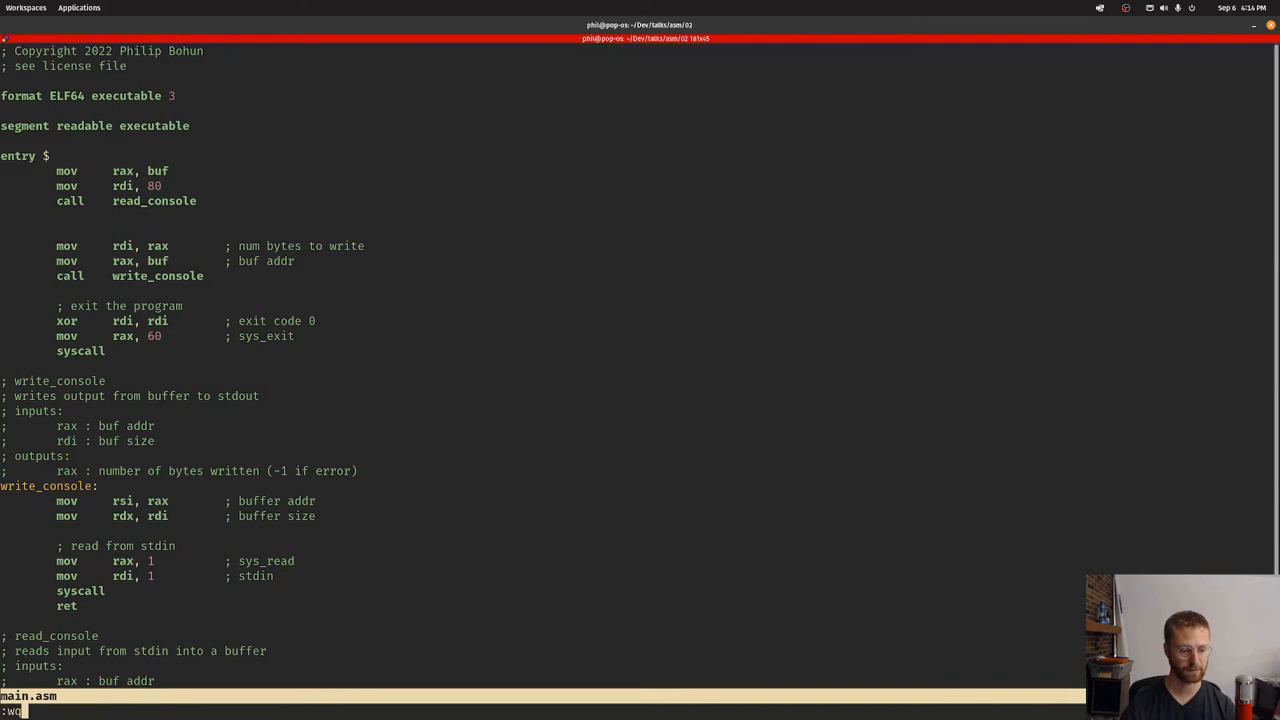
Step: Reassemble main.asm with fasm, run ./main and enter a test line to verify the echo
key(Return)
text(./main)
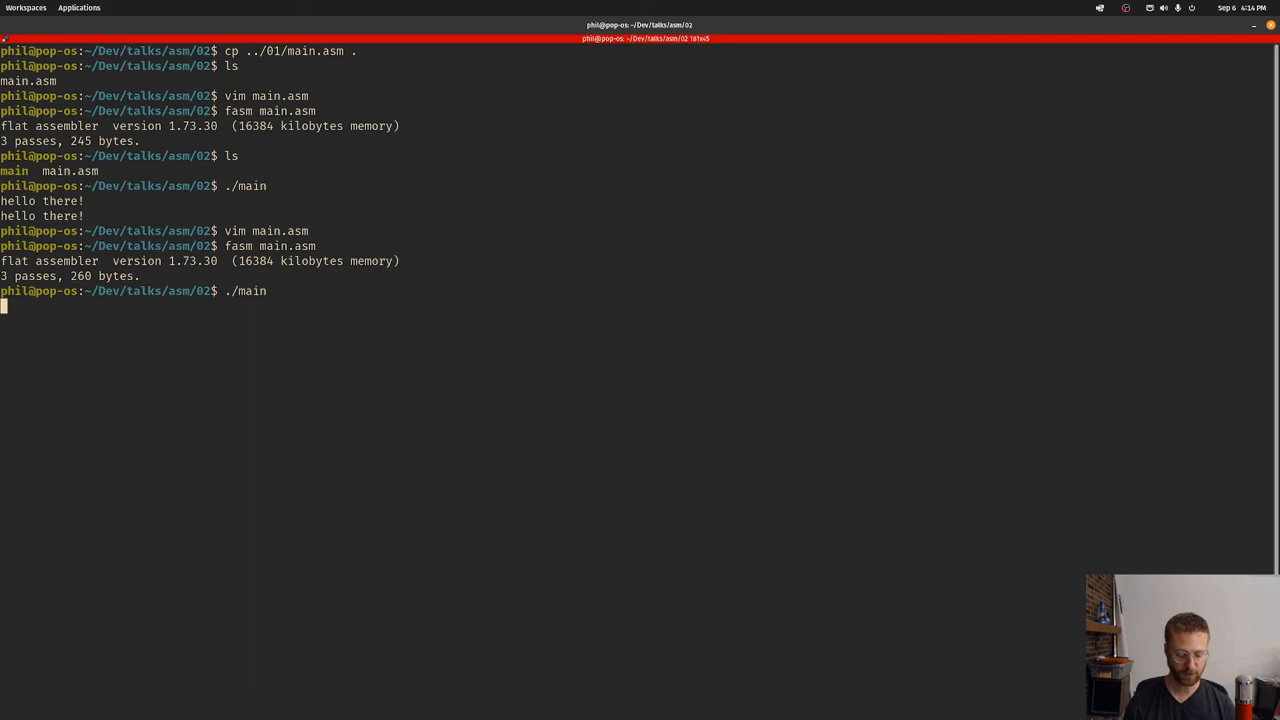
key(Return)
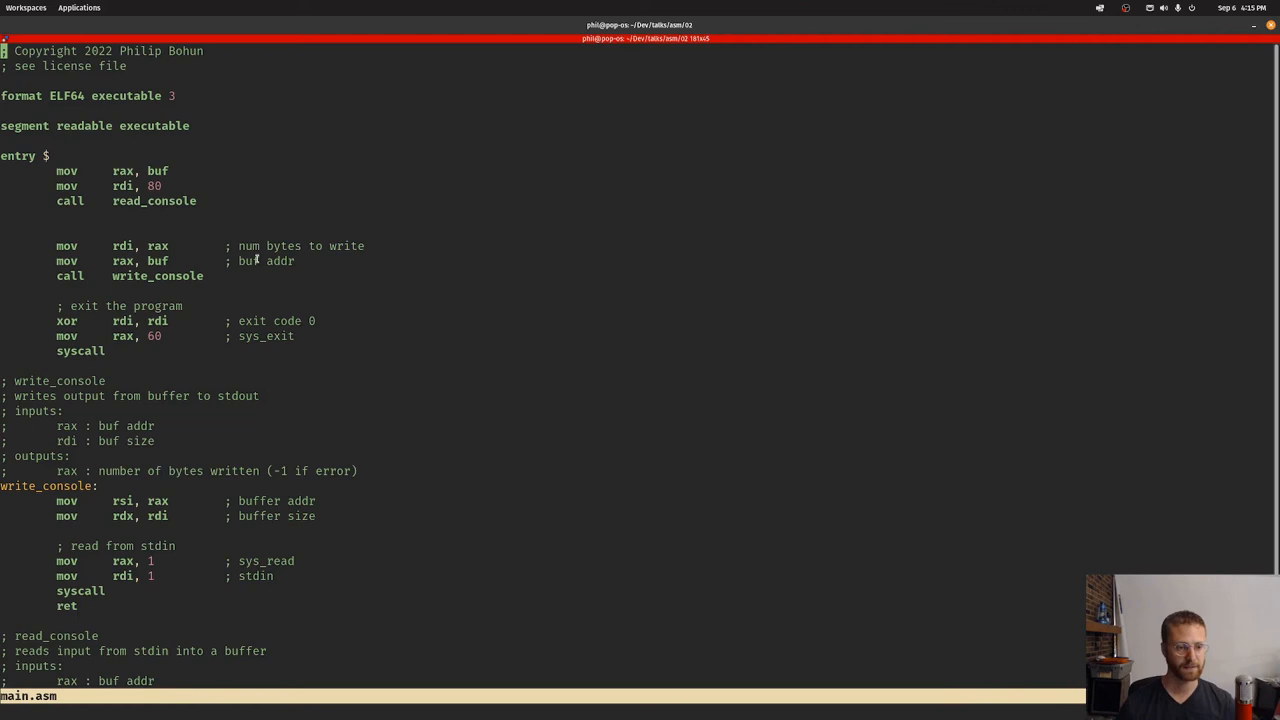
Step: Scroll through main.asm to review the read_console and write_console functions
scroll(down, 3)
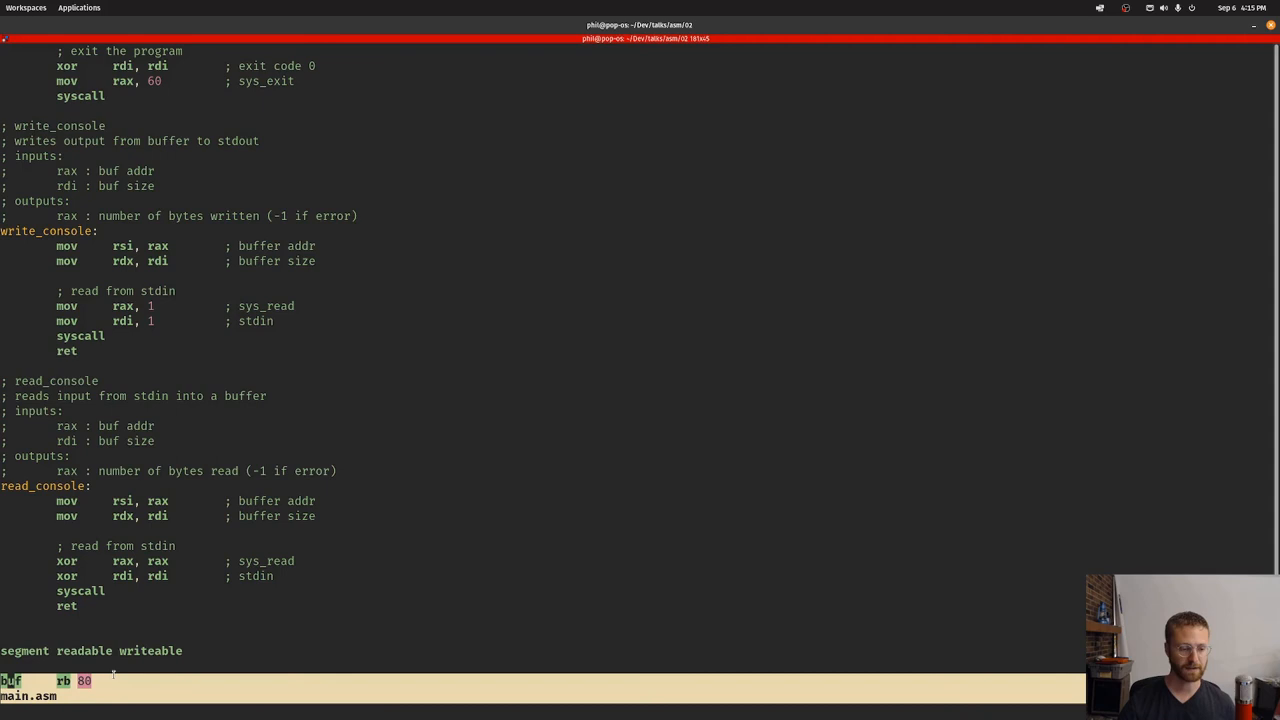